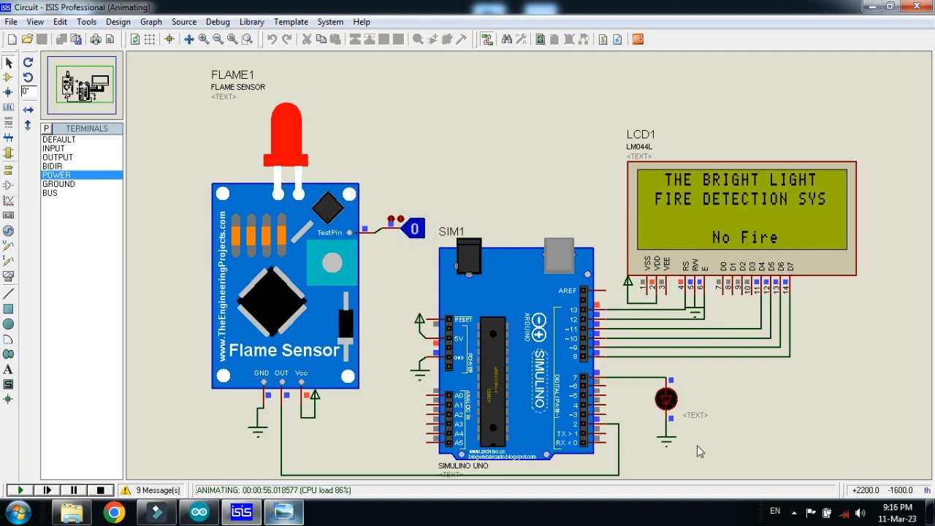
Step: Start a fresh design and bring up the Pick Devices dialog
click(99, 490)
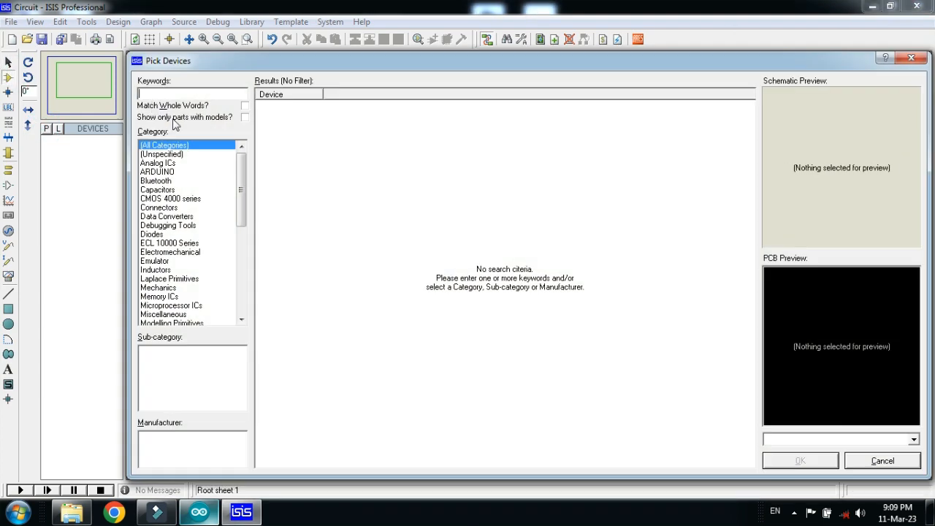
Step: Search 'ardui' and 'lcd' to add the SIMULINO UNO, LM044L and yellow LED
text(arduino)
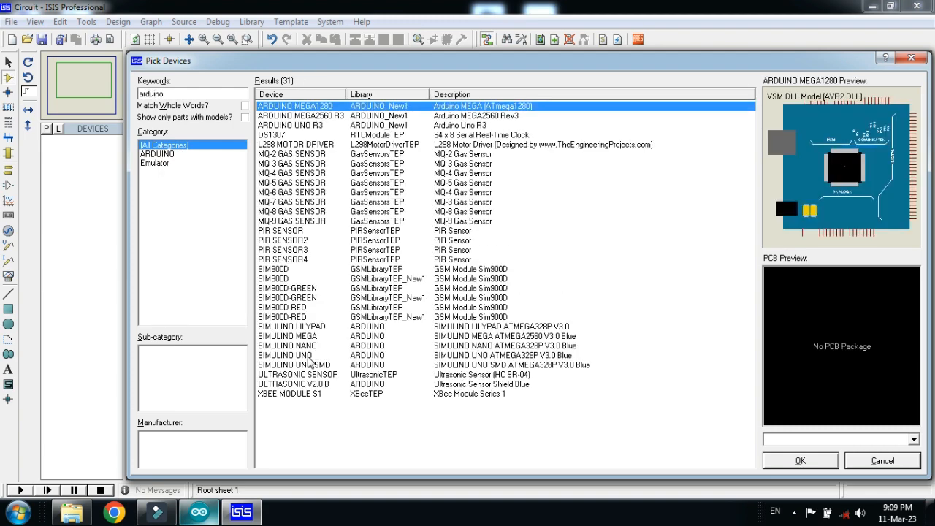
click(285, 355)
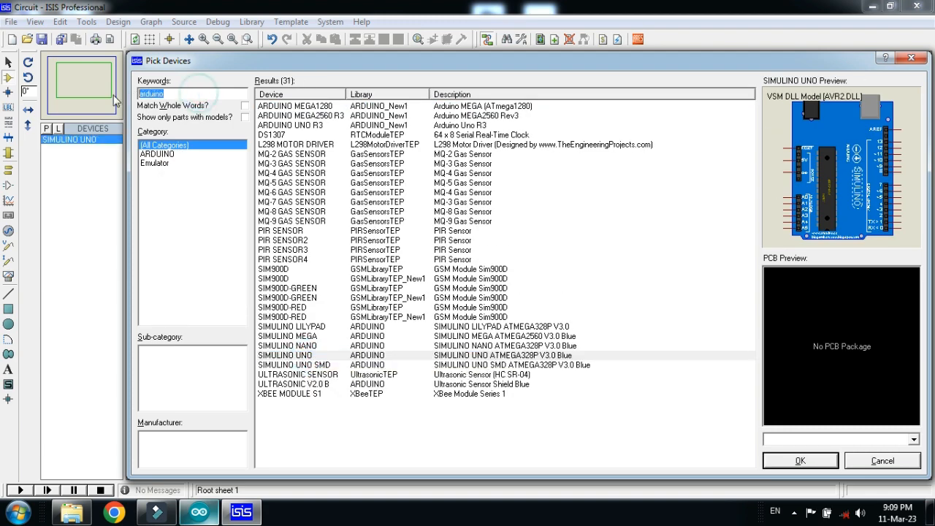
click(192, 94)
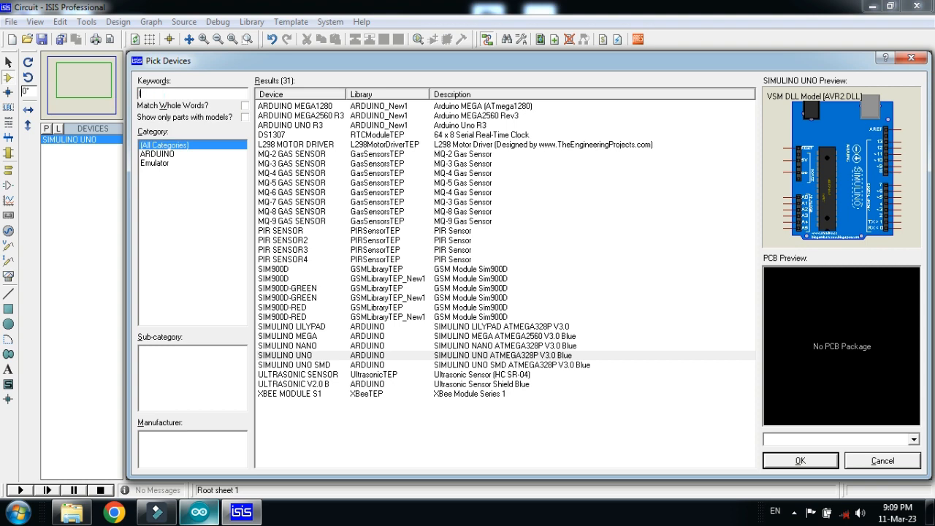
text(lcd)
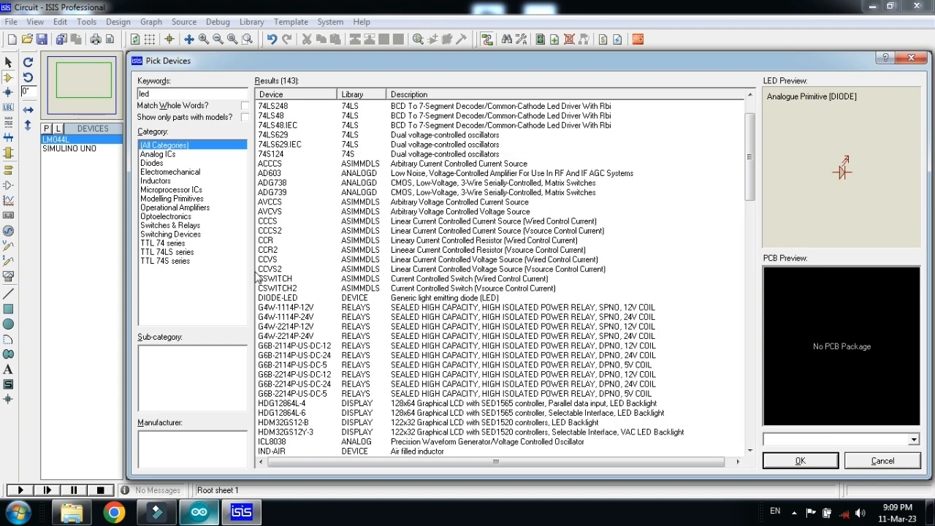
click(295, 334)
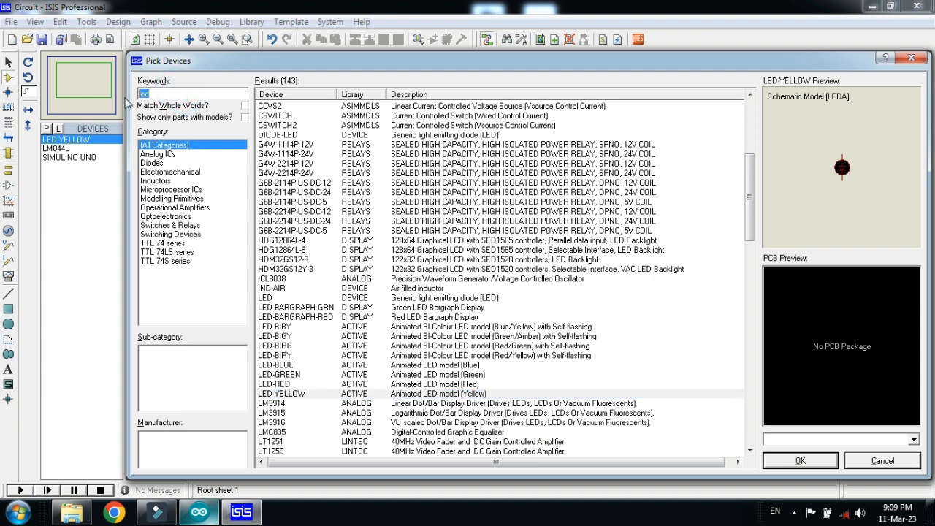
Step: Search 'logic' and 'flame' to add the LOGICSTATE source and FLAME SENSOR
text(logic)
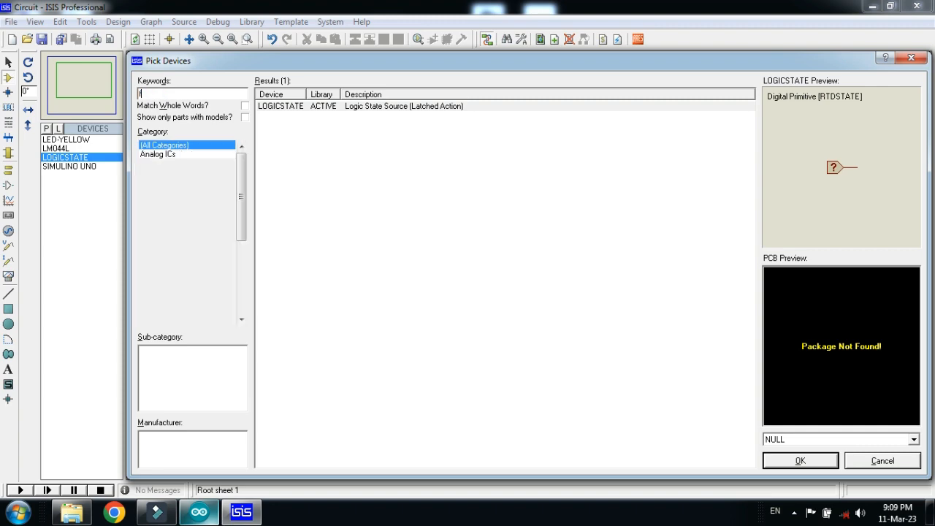
text(flame sens)
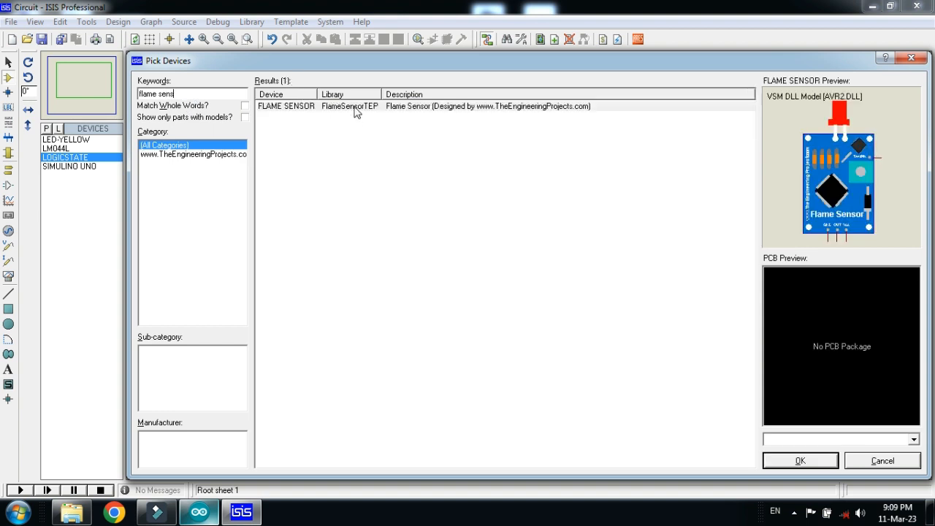
click(351, 105)
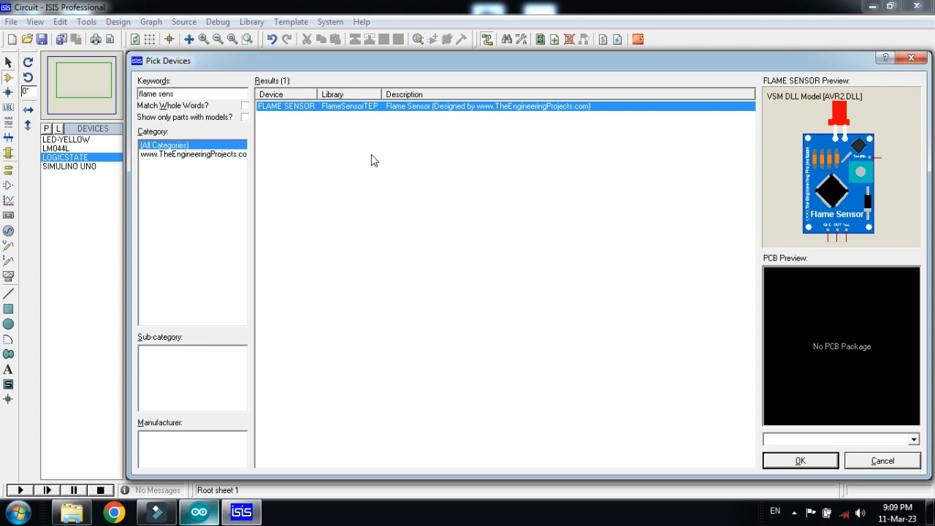
mouse_move(798, 182)
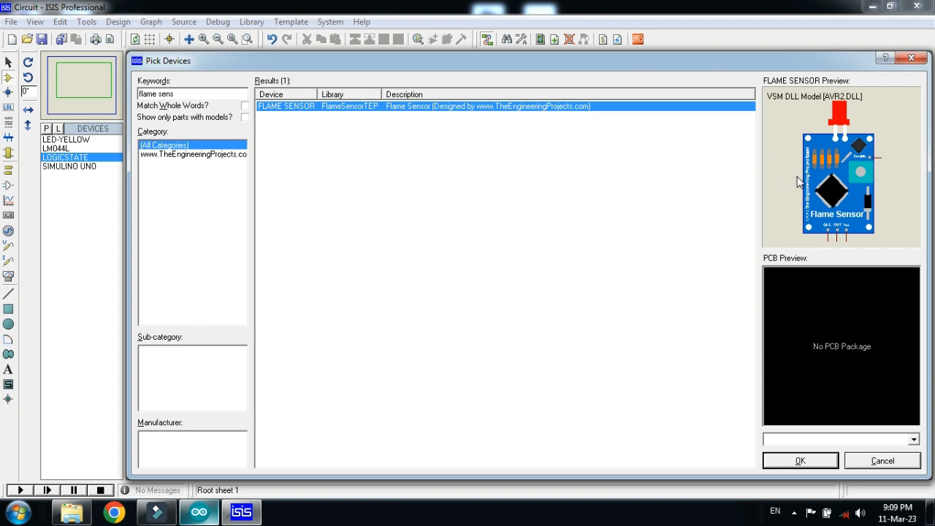
mouse_move(677, 210)
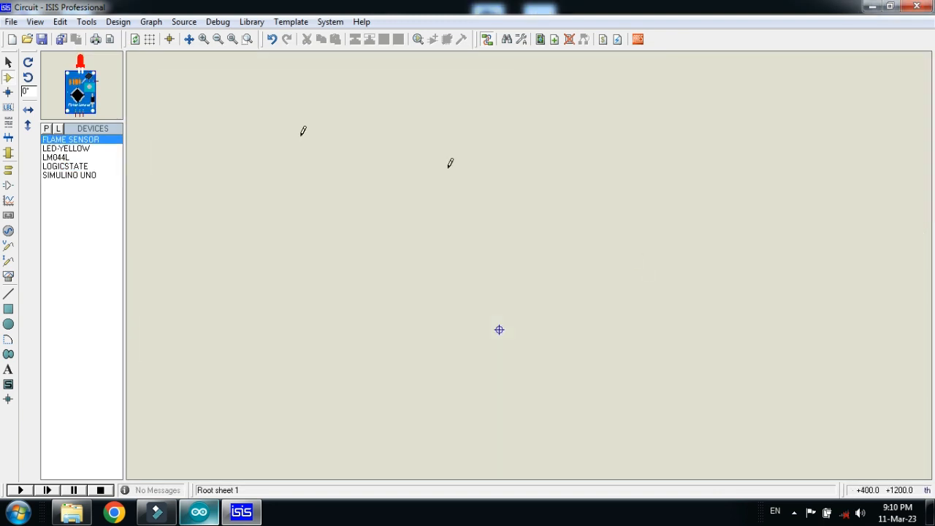
Step: Place the SIMULINO UNO on the sheet and wire its pins to the LCD's control and data pins
click(69, 175)
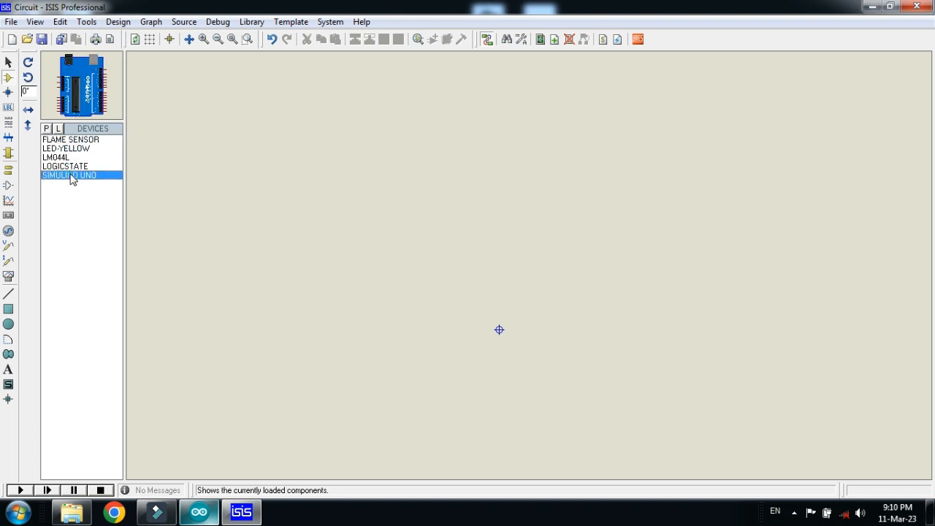
click(499, 331)
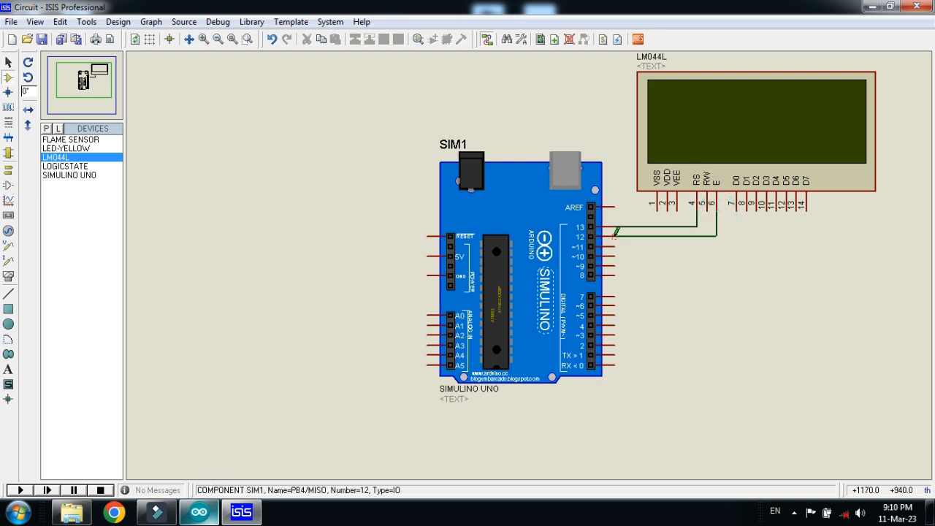
drag(617, 240, 792, 208)
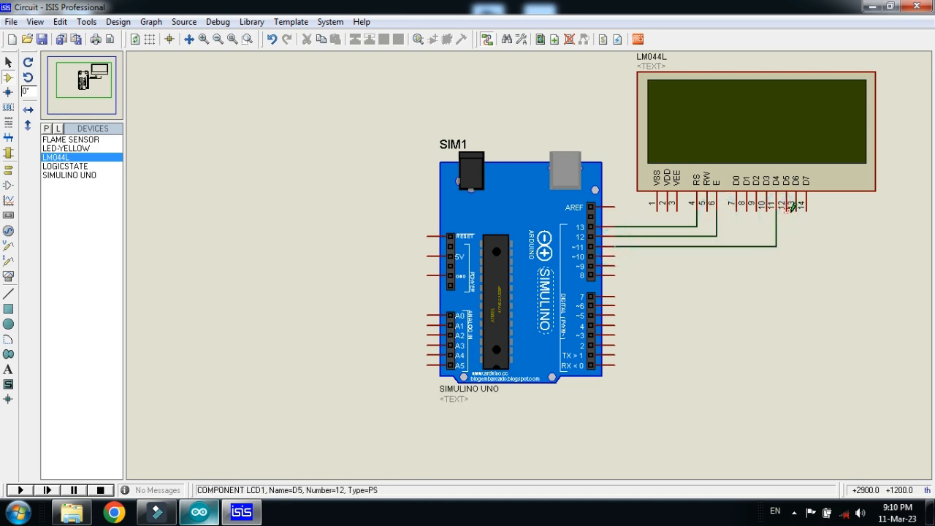
click(618, 254)
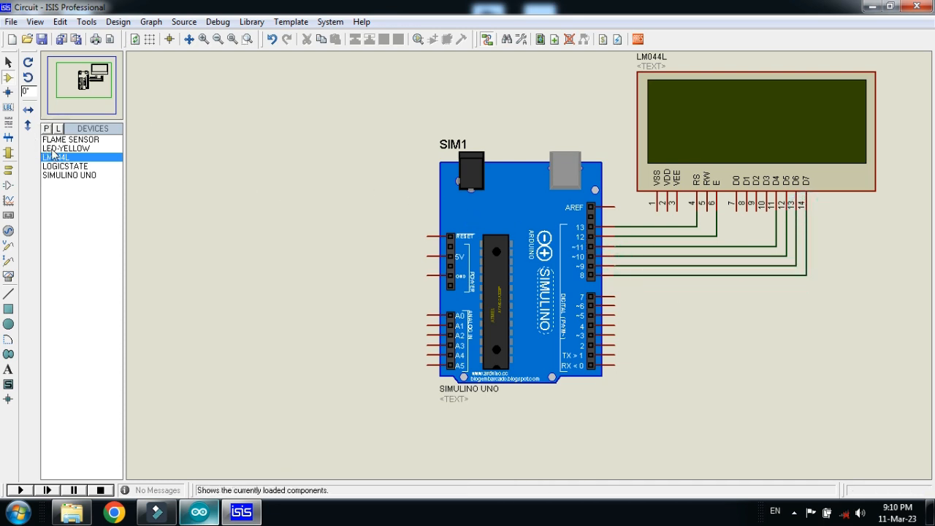
Step: Place the LED-YELLOW beside the Arduino and confirm its component properties
click(66, 149)
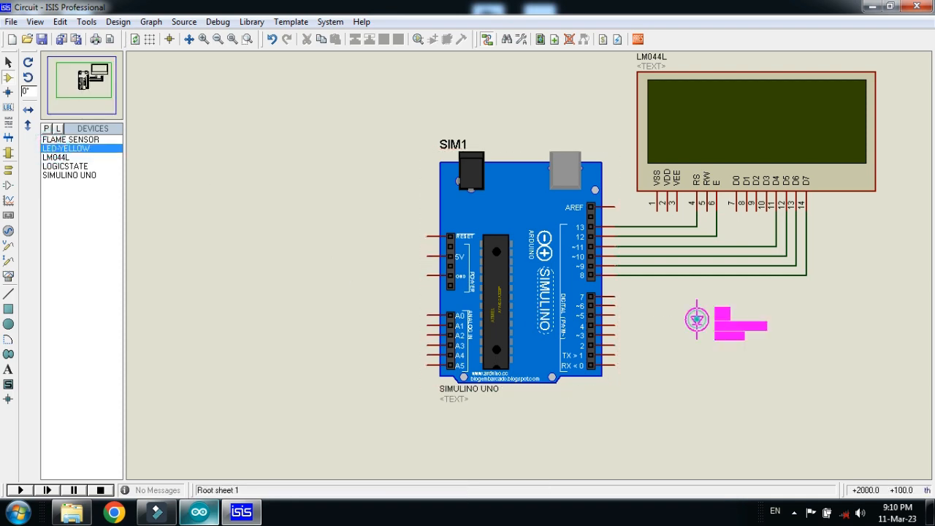
click(696, 320)
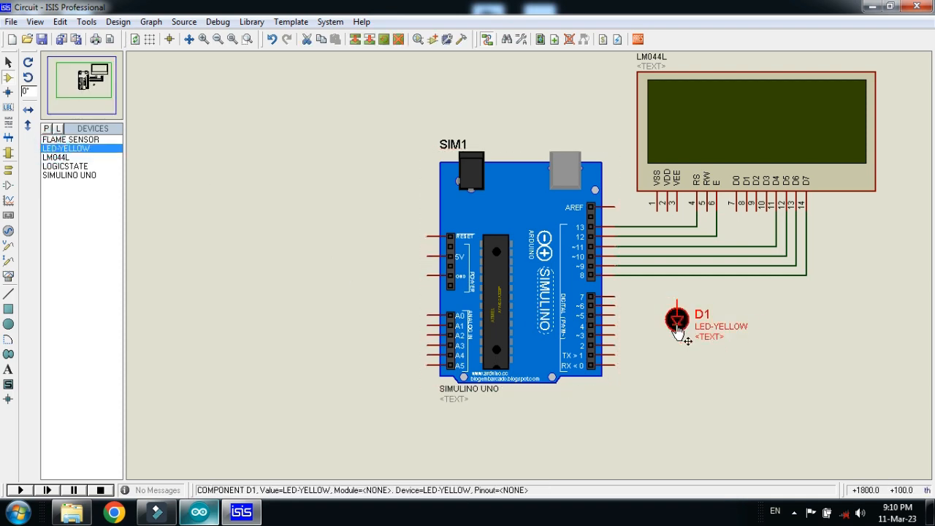
double_click(676, 322)
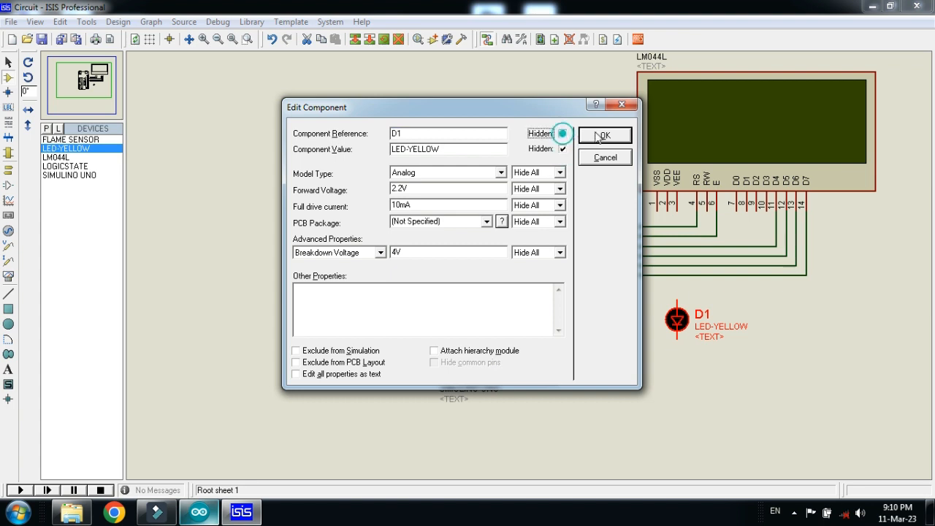
click(605, 135)
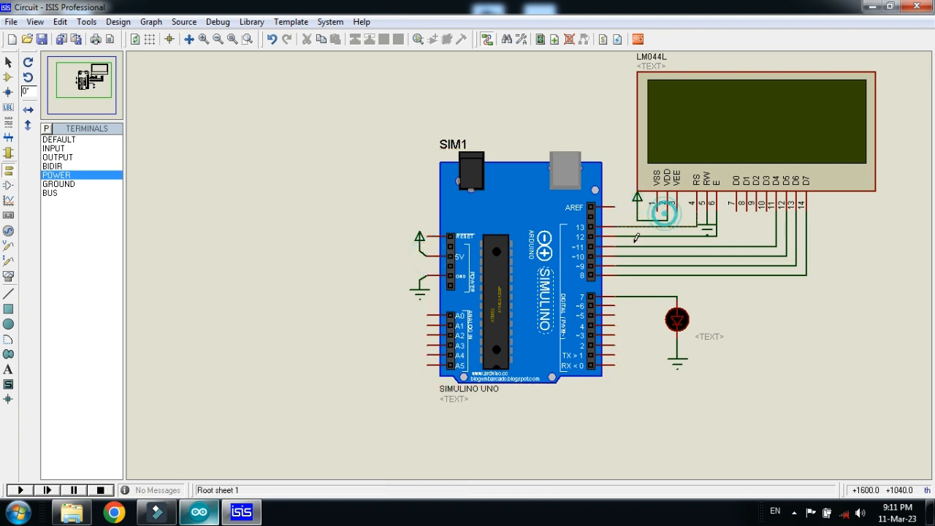
mouse_move(8, 78)
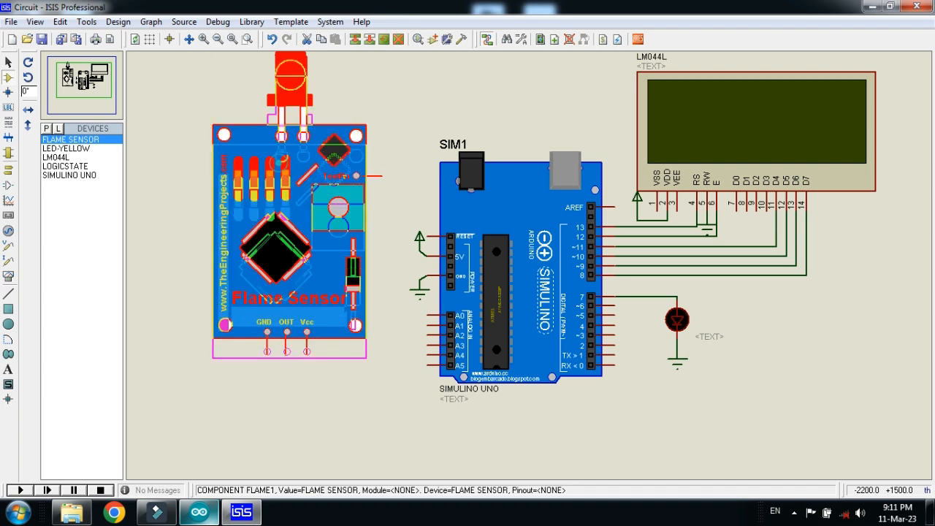
Step: Place the FLAME SENSOR module on the sheet left of the Arduino
click(285, 219)
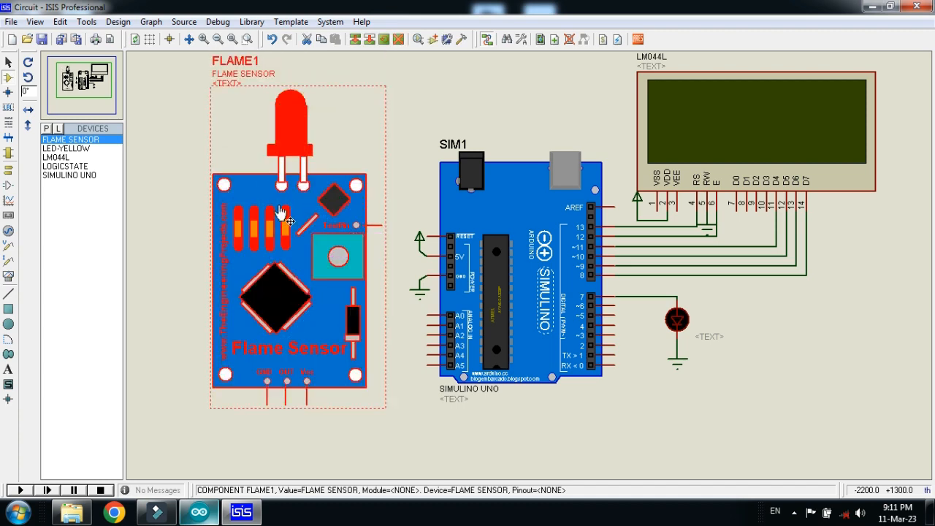
click(283, 212)
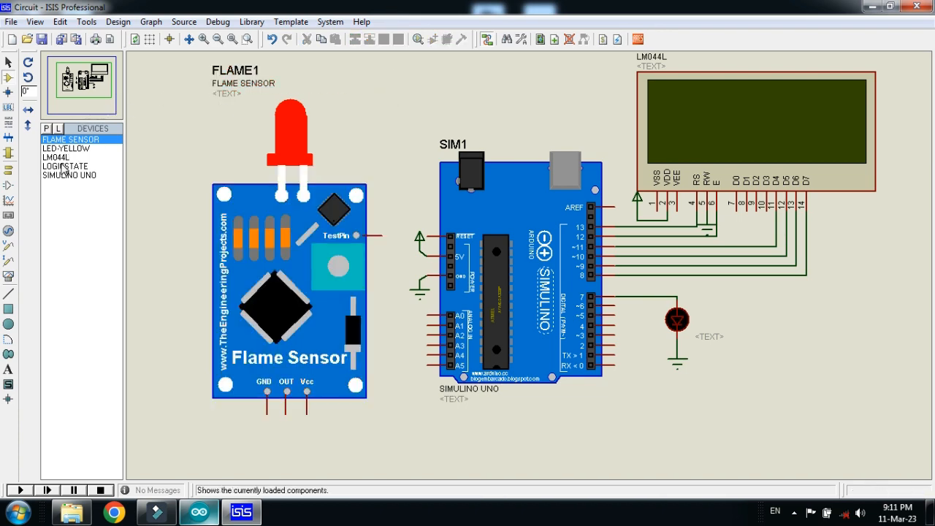
Step: Place a LOGICSTATE above the sensor, mirror it toward the TestPin, and switch to Terminals mode
click(64, 166)
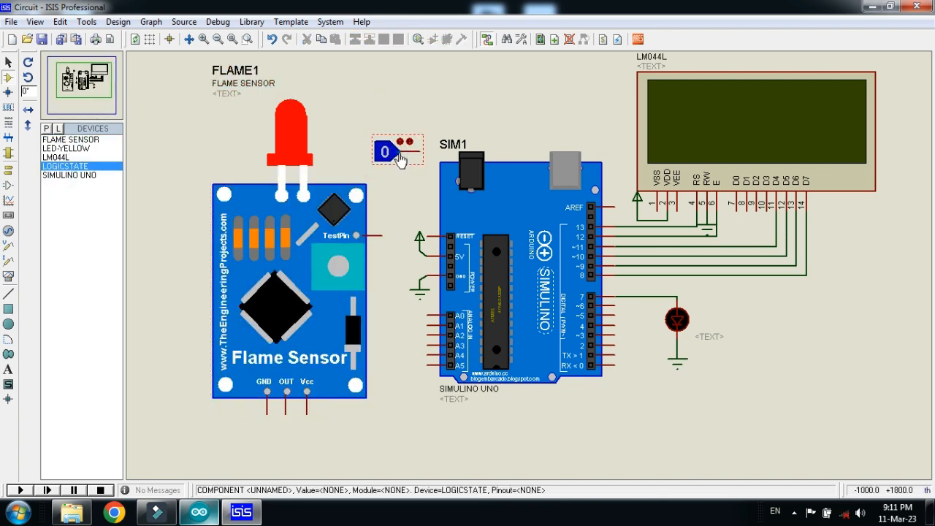
drag(386, 151, 453, 150)
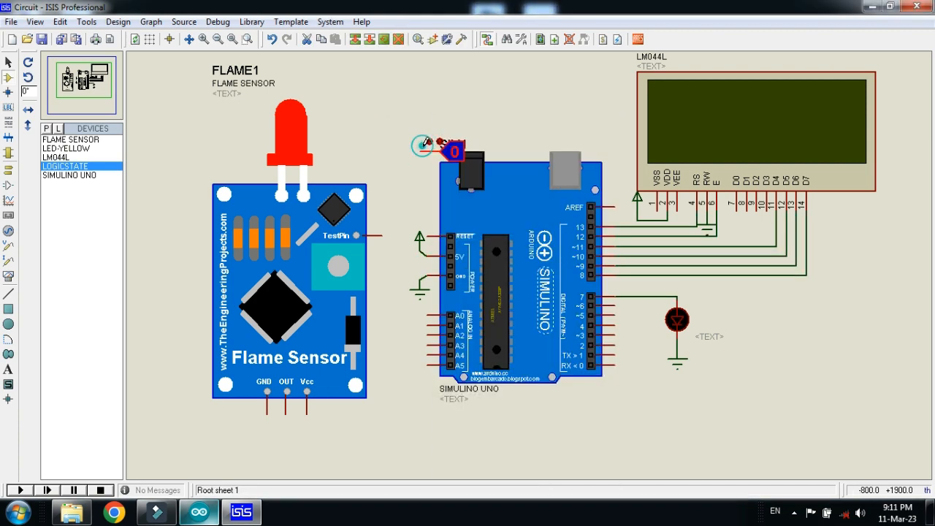
right_click(423, 144)
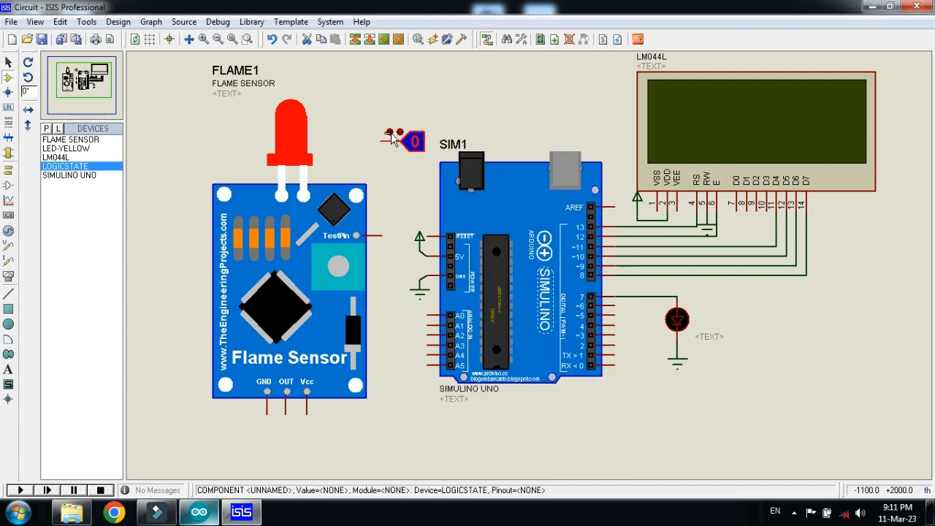
click(289, 292)
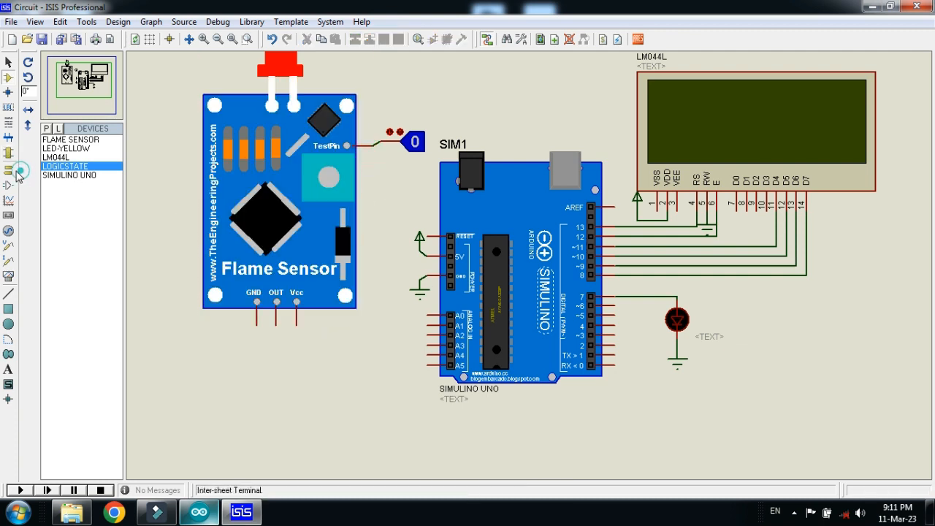
click(9, 170)
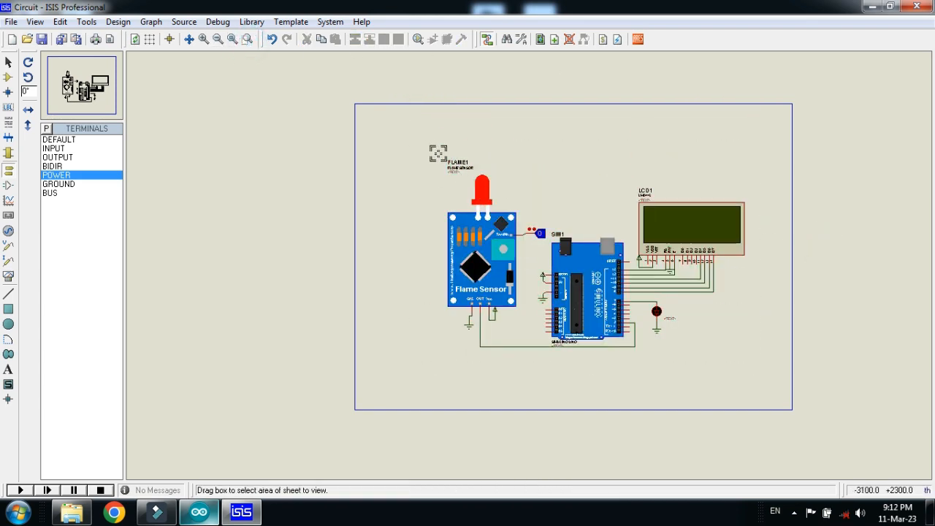
Step: Zoom to frame the circuit and save the design with Ctrl+S
drag(438, 154, 754, 348)
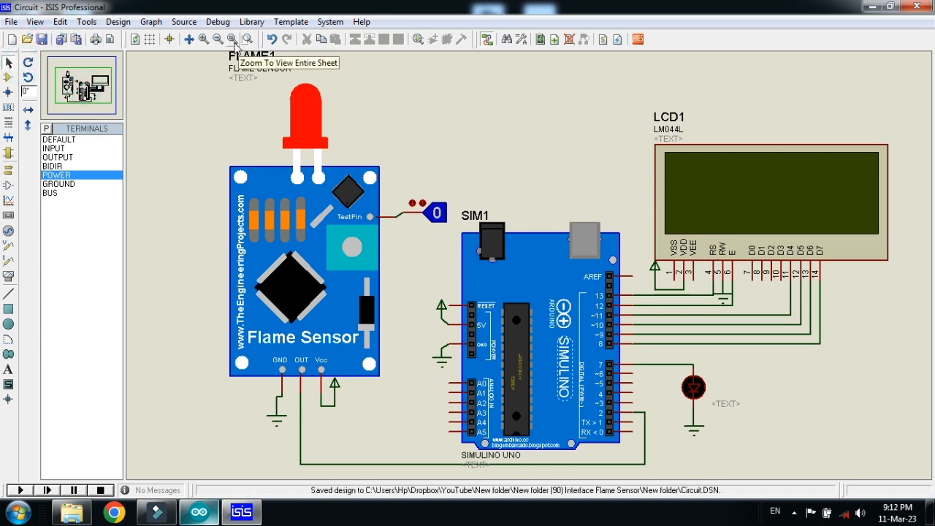
click(231, 40)
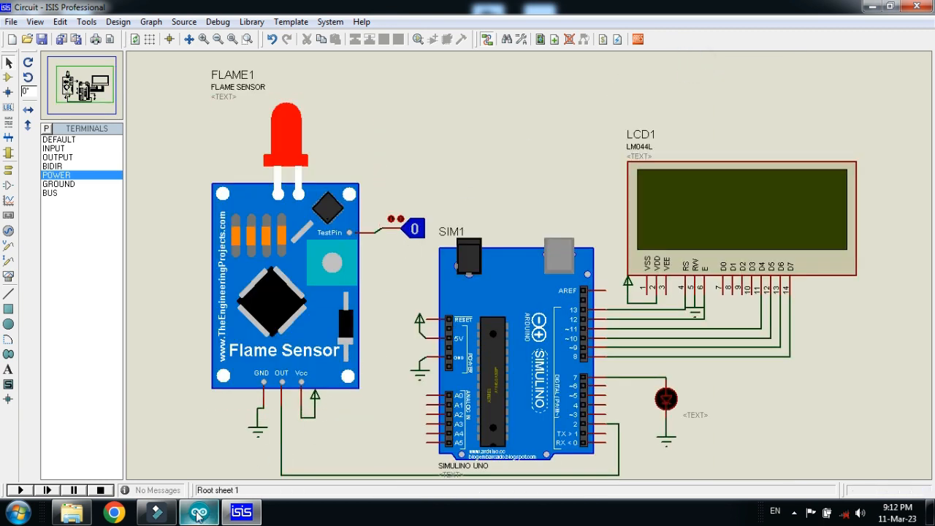
Step: Switch to the Arduino IDE sketch from the taskbar
click(198, 512)
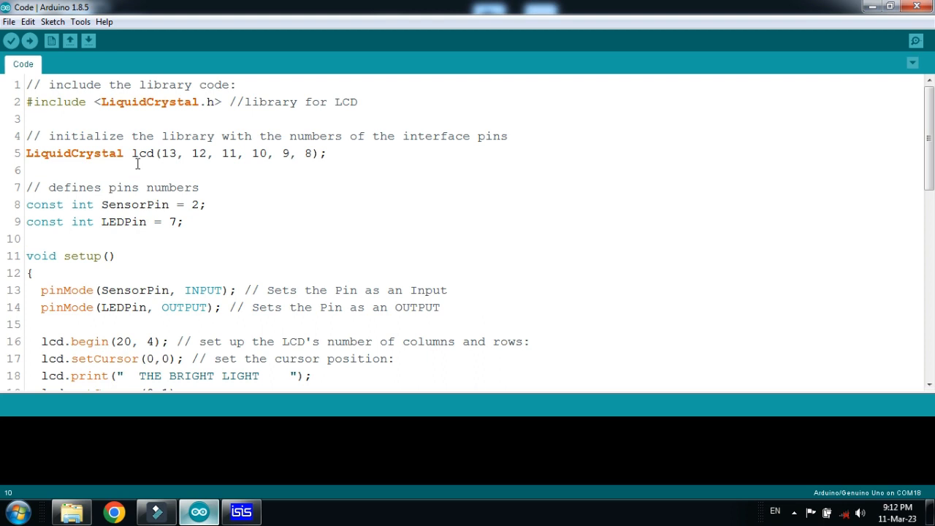
Step: Verify the sketch and scroll the console to read the compiled program path
click(10, 41)
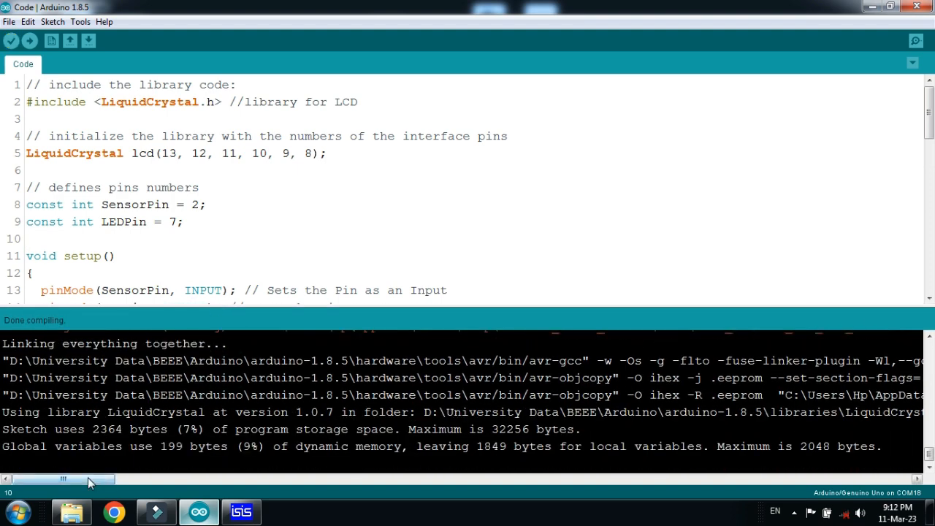
drag(61, 479, 188, 480)
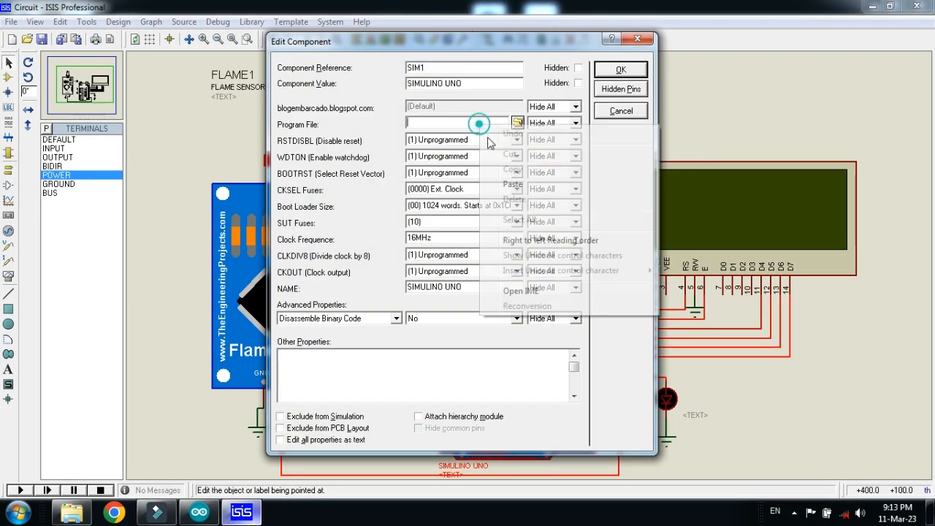
Step: Paste the compiled program path into SIM1's Program File field
click(620, 111)
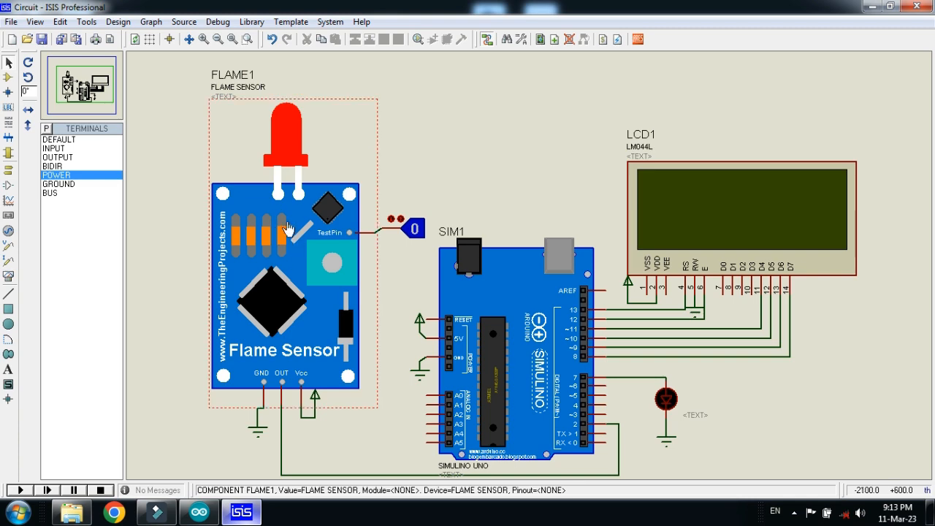
Step: Edit FLAME1's properties and browse for its program file
right_click(285, 212)
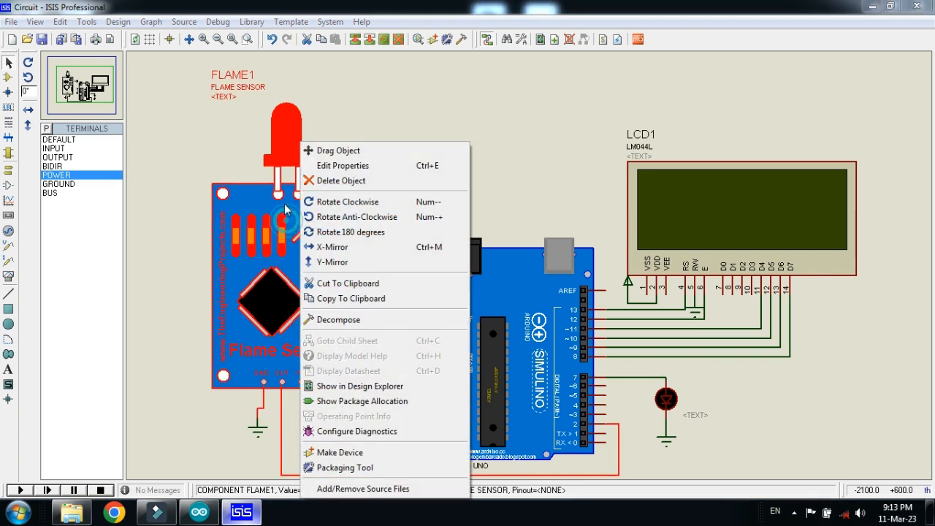
click(342, 165)
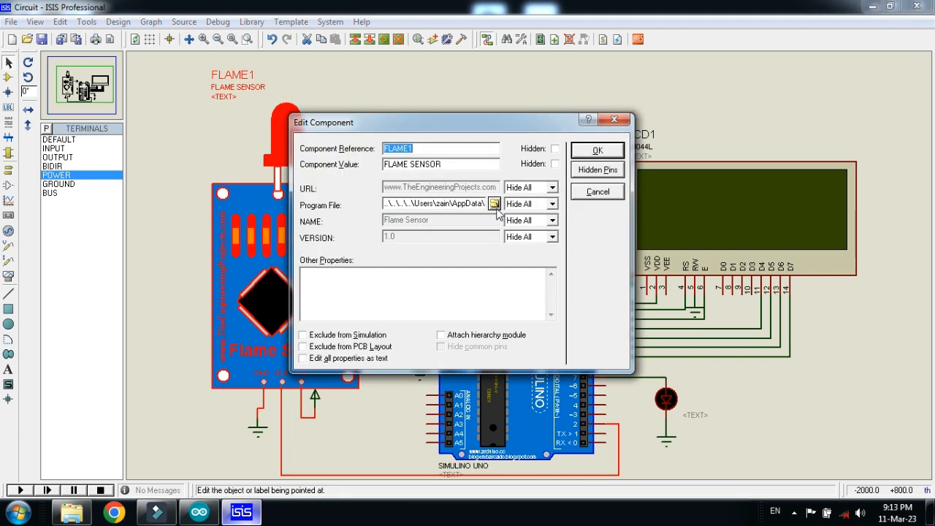
click(496, 205)
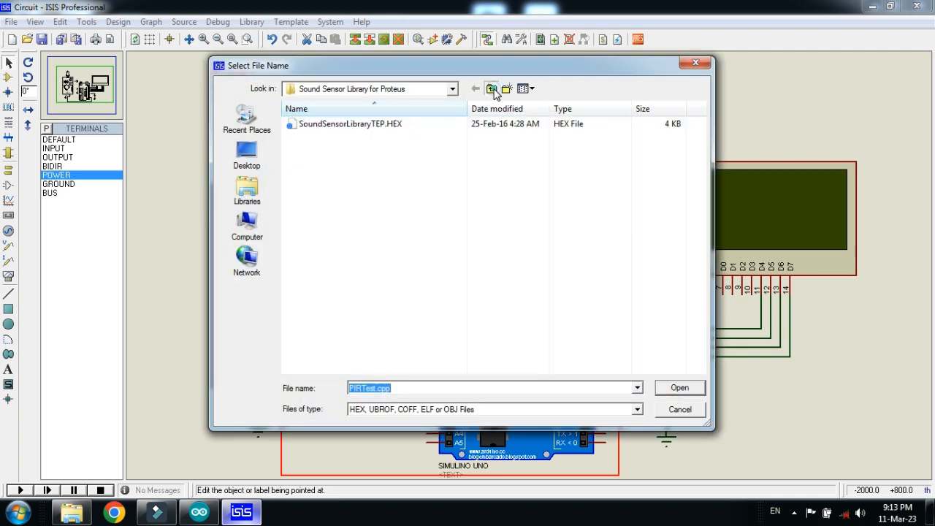
Step: Load FlameSensorTEP.HEX from the Flame Sensor Library for Proteus folder as the program file
click(491, 89)
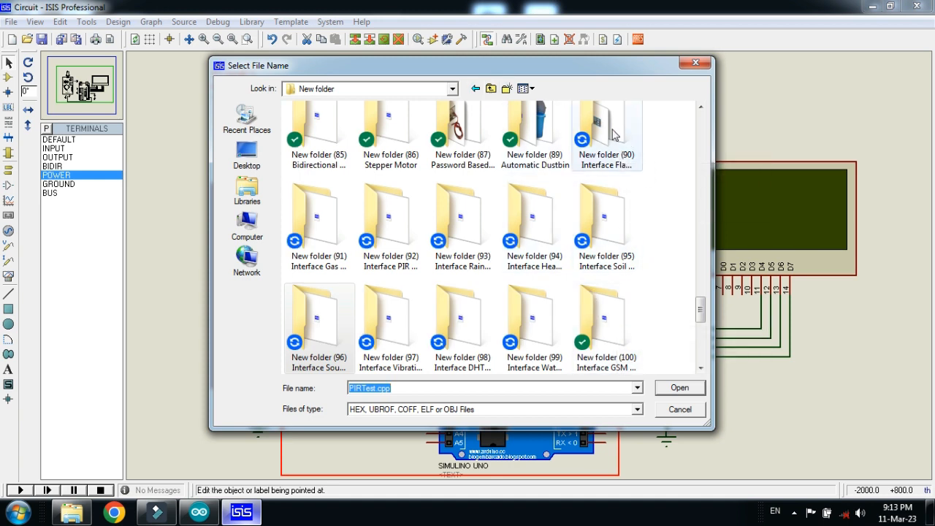
click(529, 90)
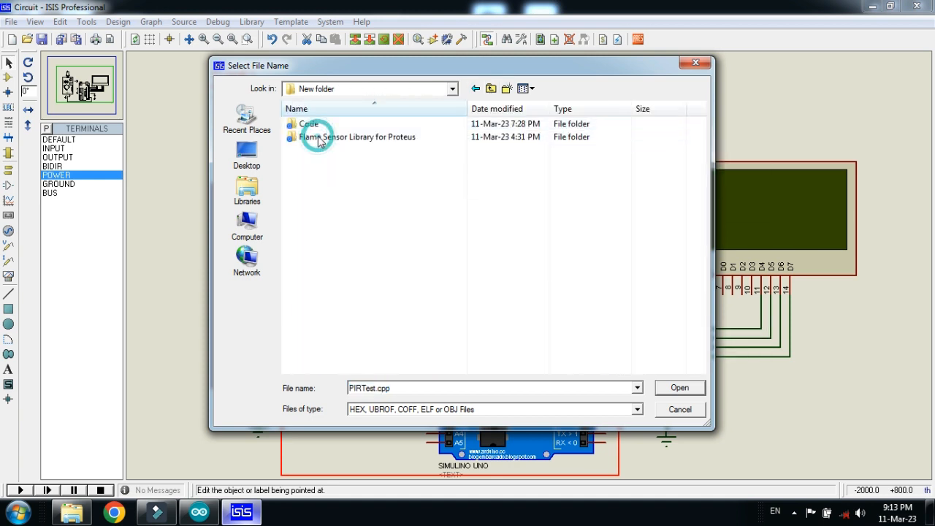
double_click(359, 138)
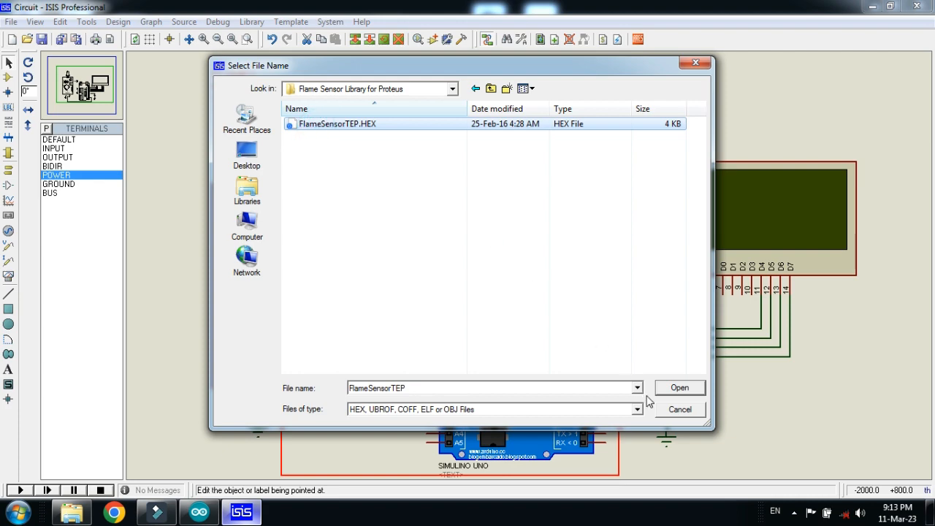
click(678, 387)
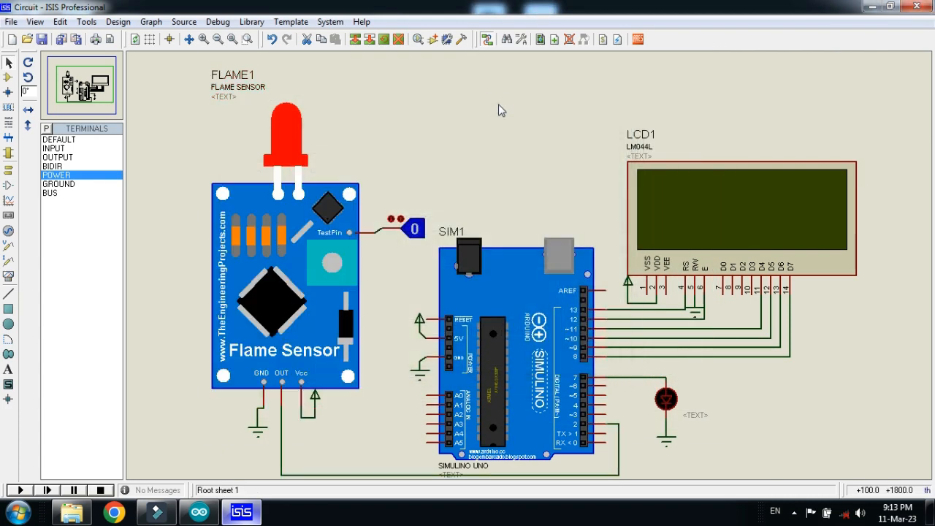
Step: Run the simulation so the LCD reads THE BRIGHT LIGHT, FIRE DETECTION SYS and No Fire
click(18, 491)
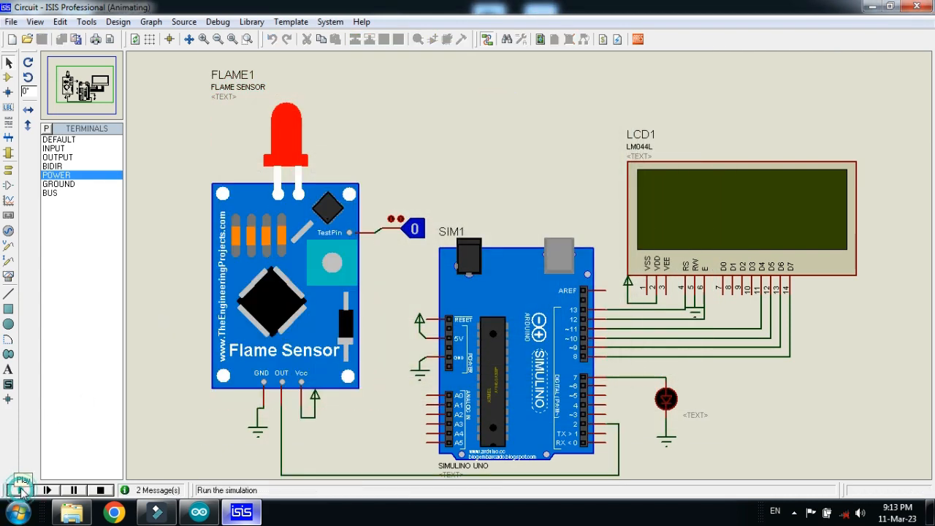
click(21, 489)
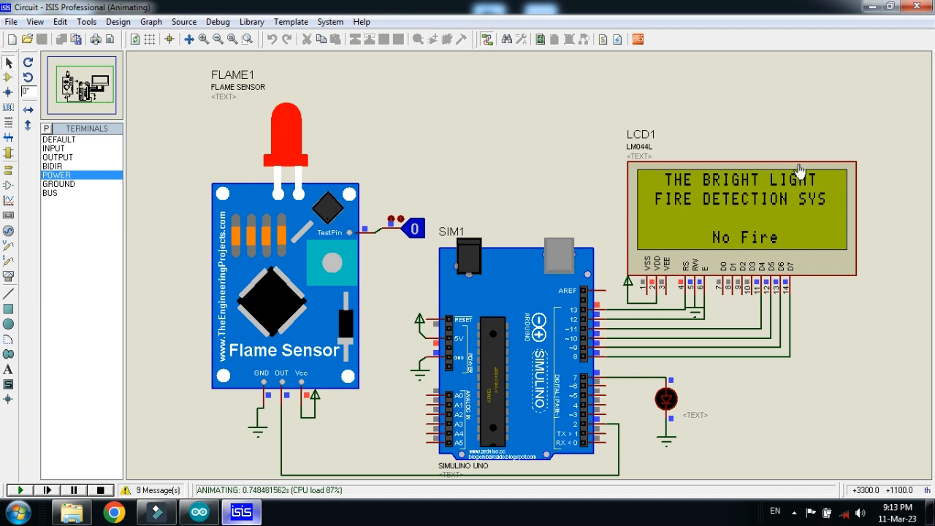
mouse_move(848, 192)
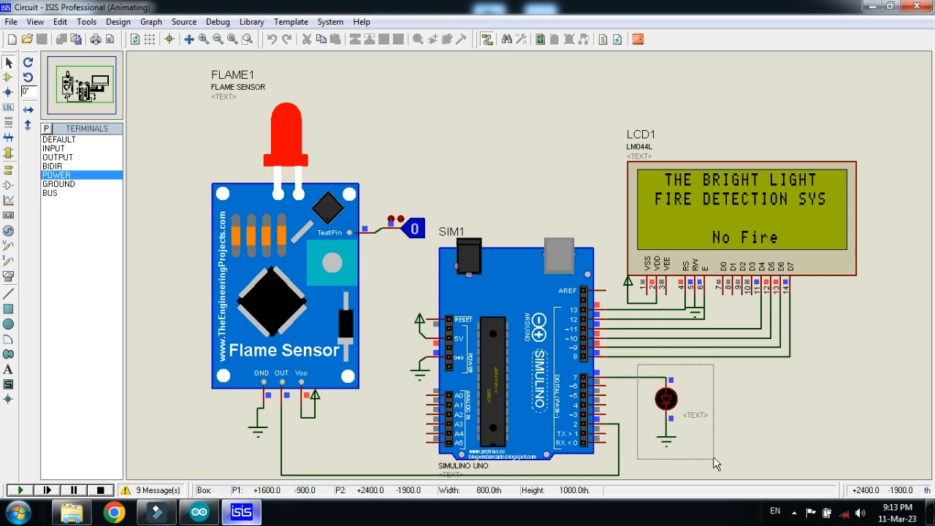
click(665, 397)
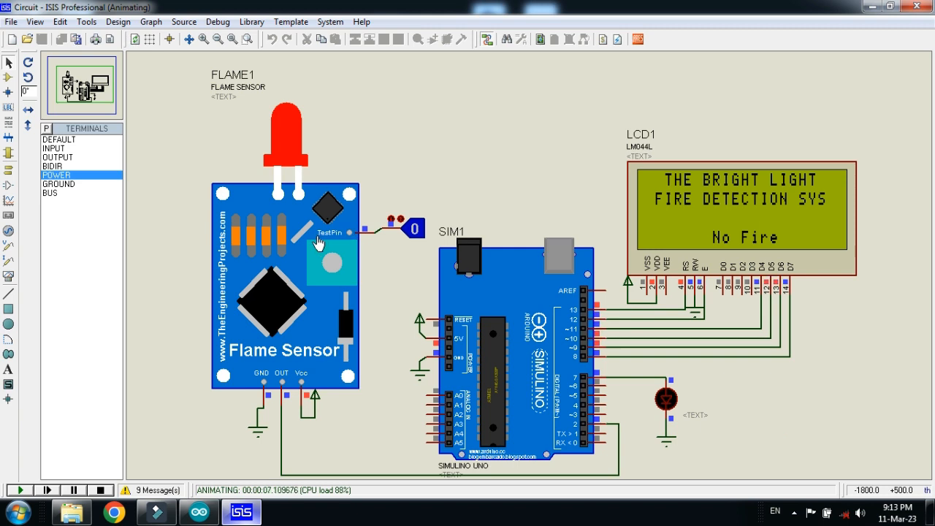
mouse_move(731, 249)
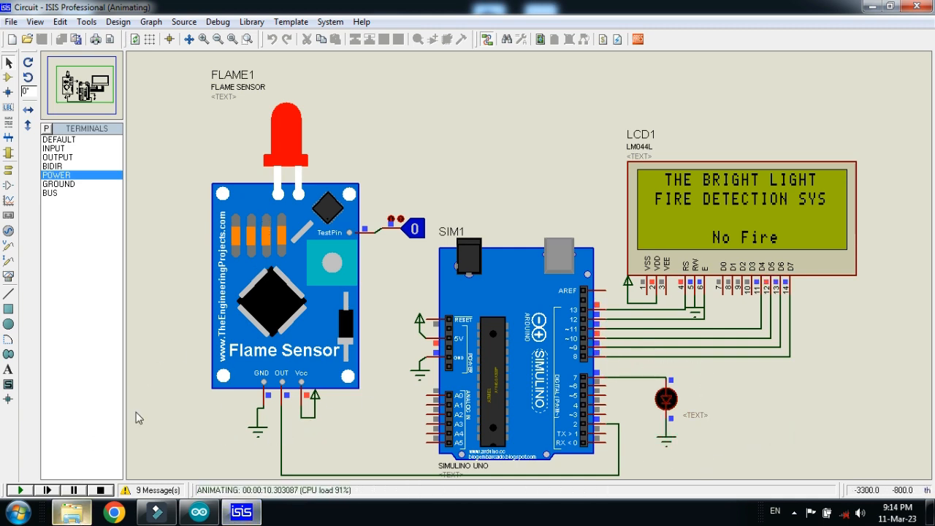
click(70, 511)
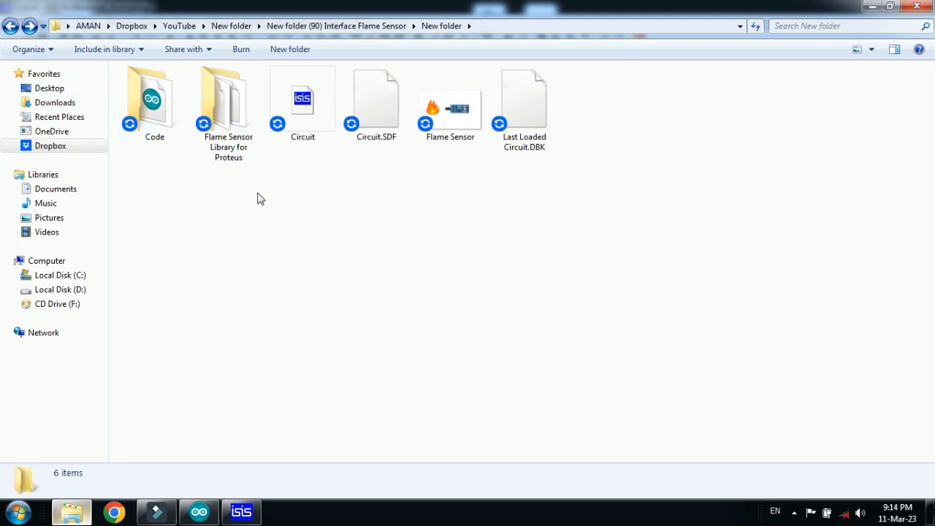
double_click(450, 99)
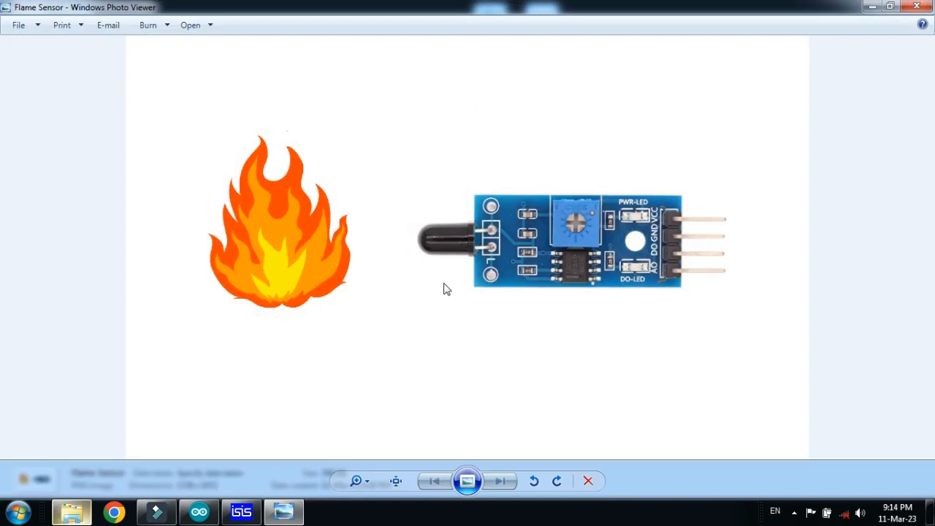
mouse_move(511, 243)
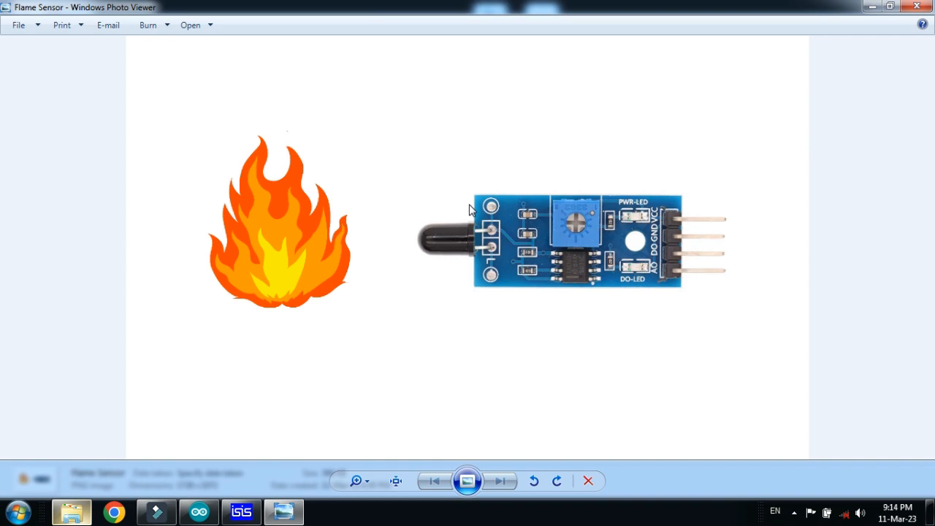
mouse_move(357, 217)
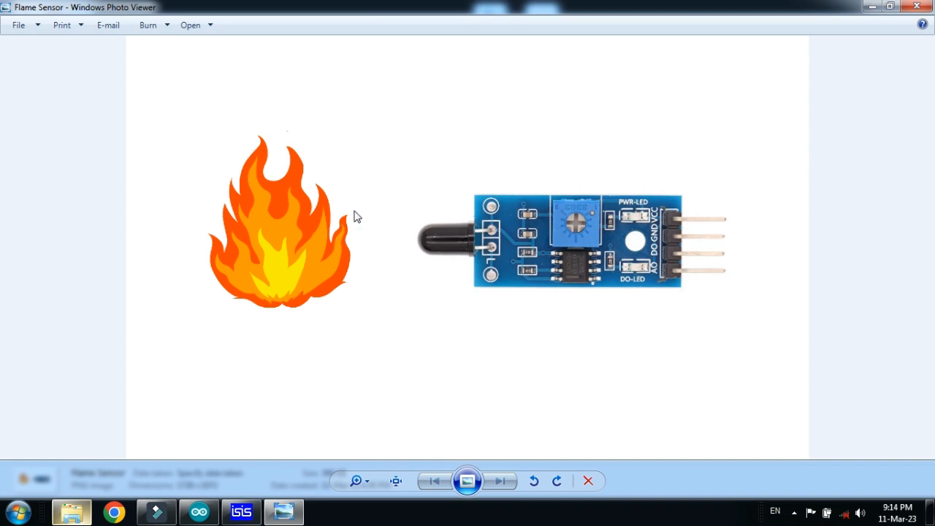
mouse_move(721, 285)
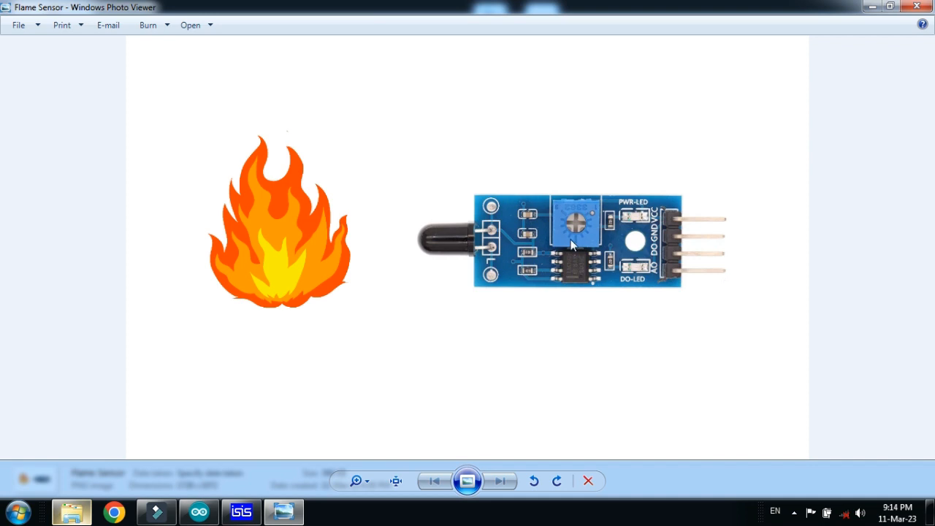
mouse_move(300, 237)
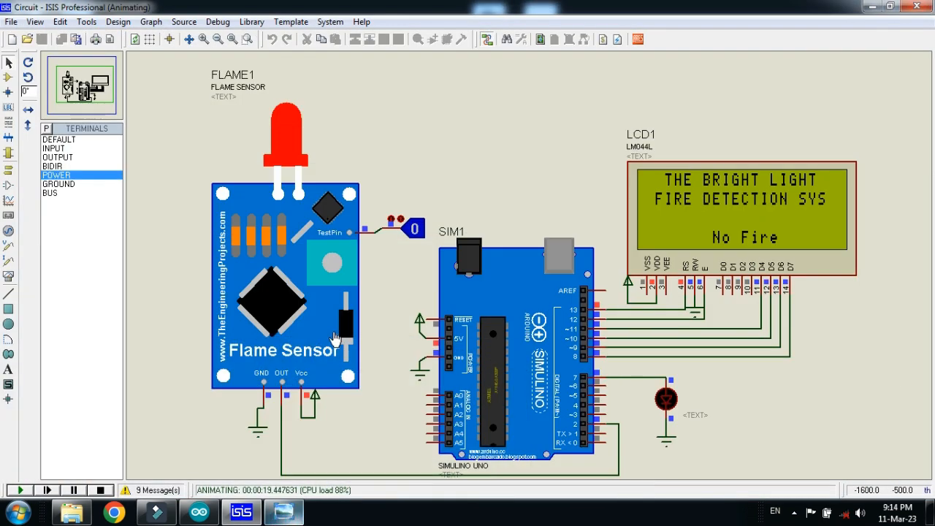
mouse_move(415, 234)
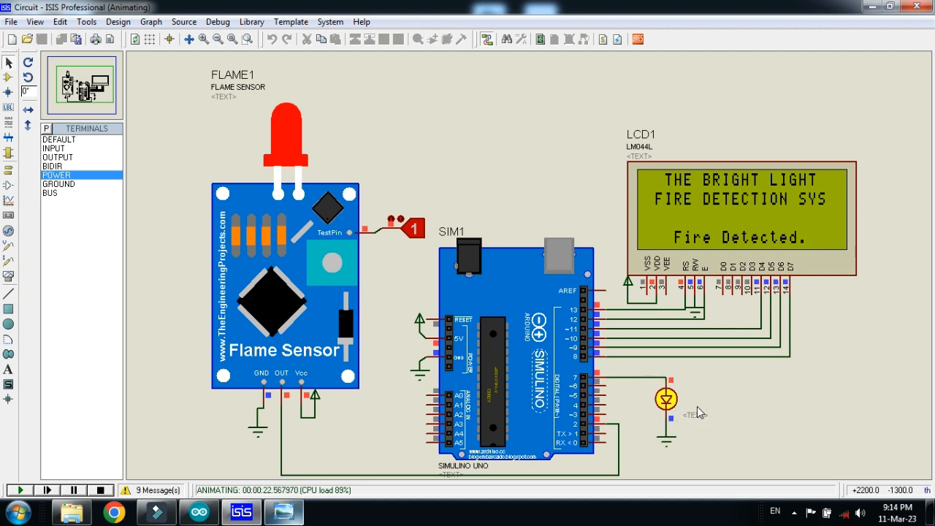
mouse_move(420, 251)
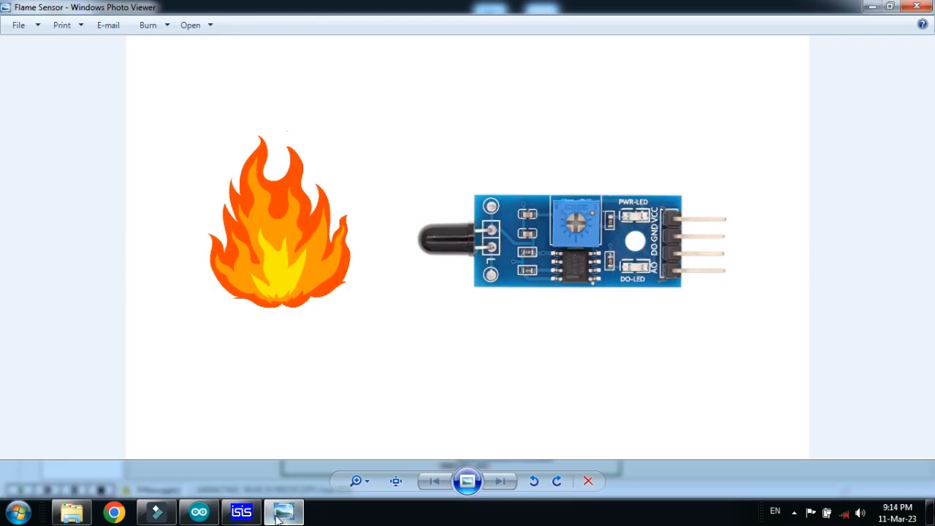
Step: Return to the running ISIS simulation showing No Fire with the LED off
click(241, 512)
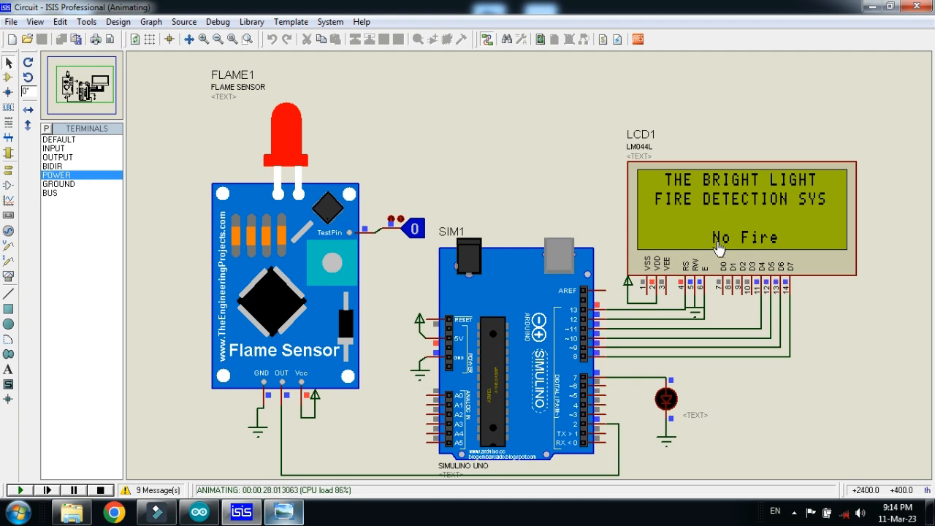
mouse_move(700, 357)
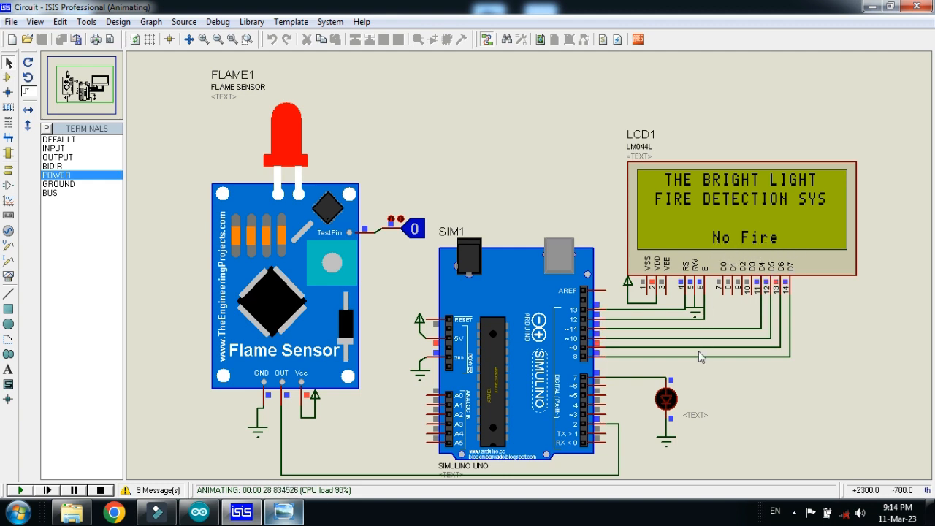
mouse_move(695, 410)
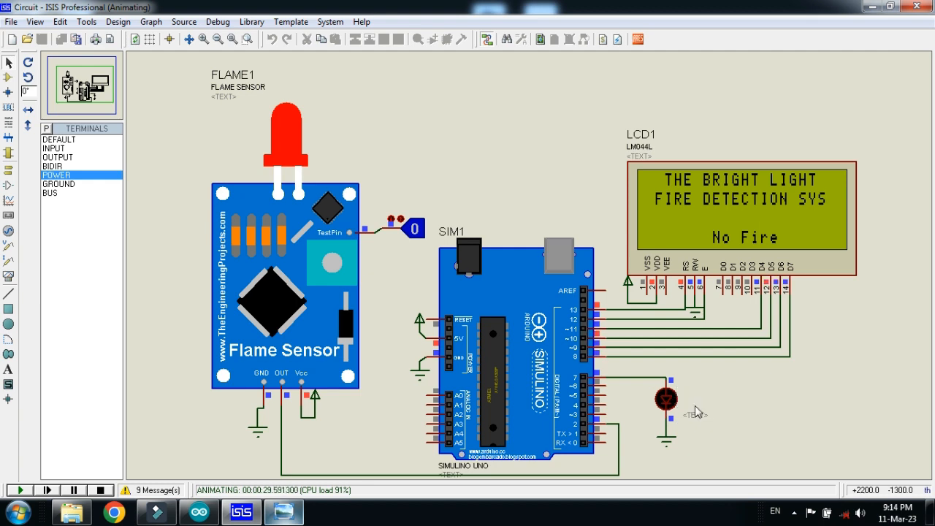